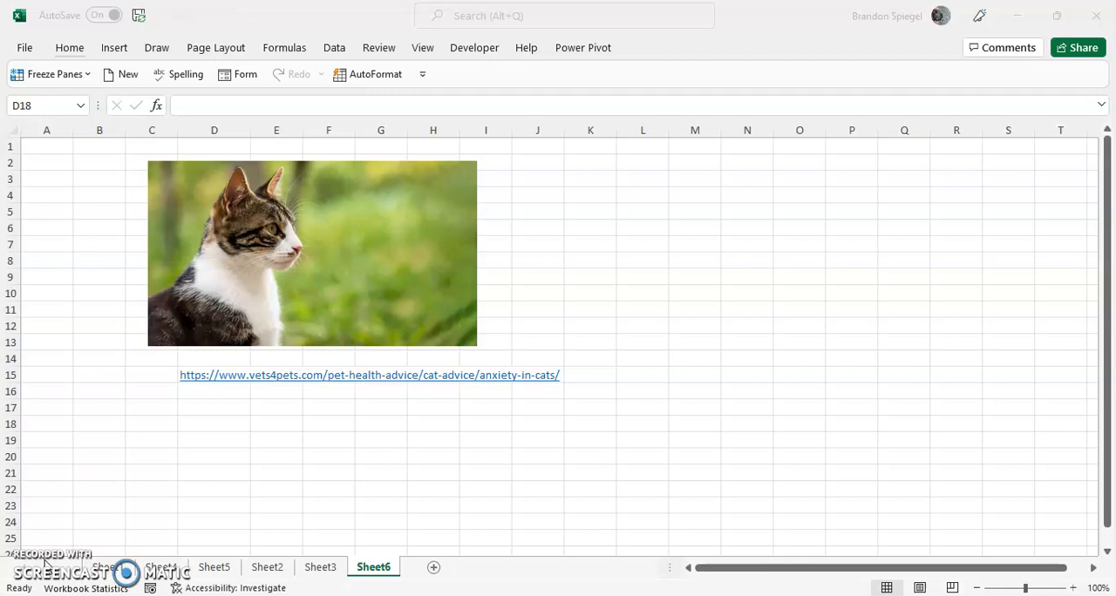
Step: Save the workbook and select the cell holding the vets4pets URL
{"action": "key", "text": "ctrl+s"}
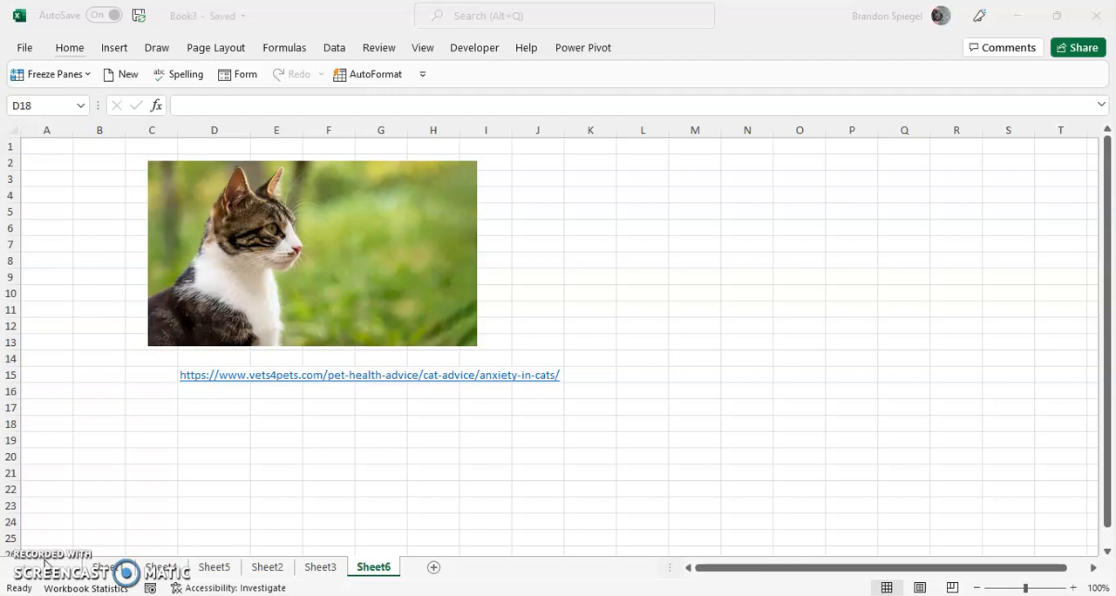
{"action": "left_click", "coordinate": [214, 423]}
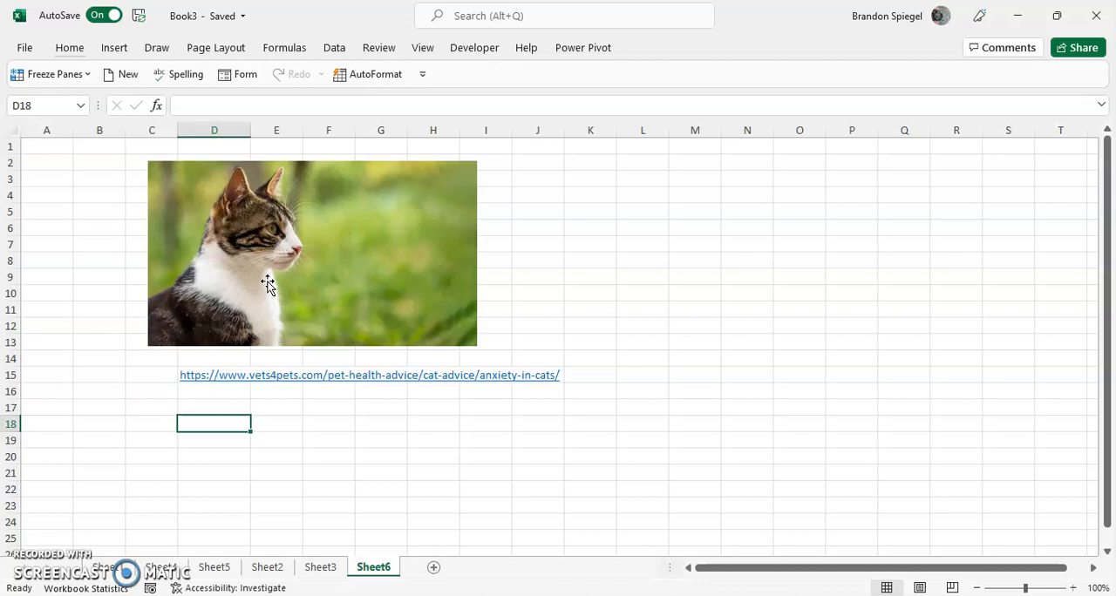
{"action": "left_click", "coordinate": [213, 375]}
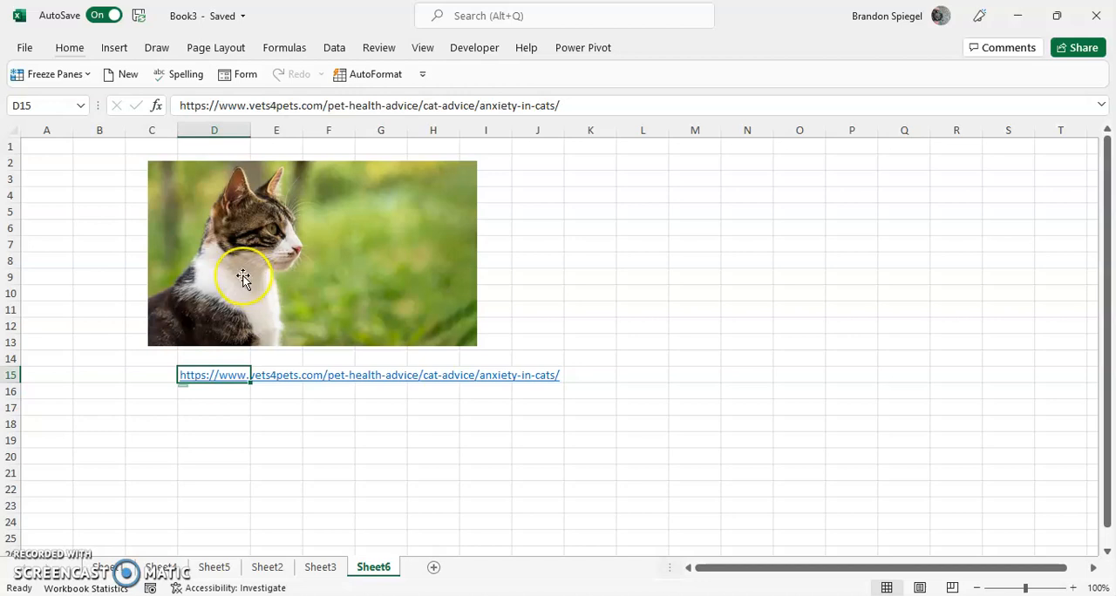
{"action": "mouse_move", "coordinate": [274, 279]}
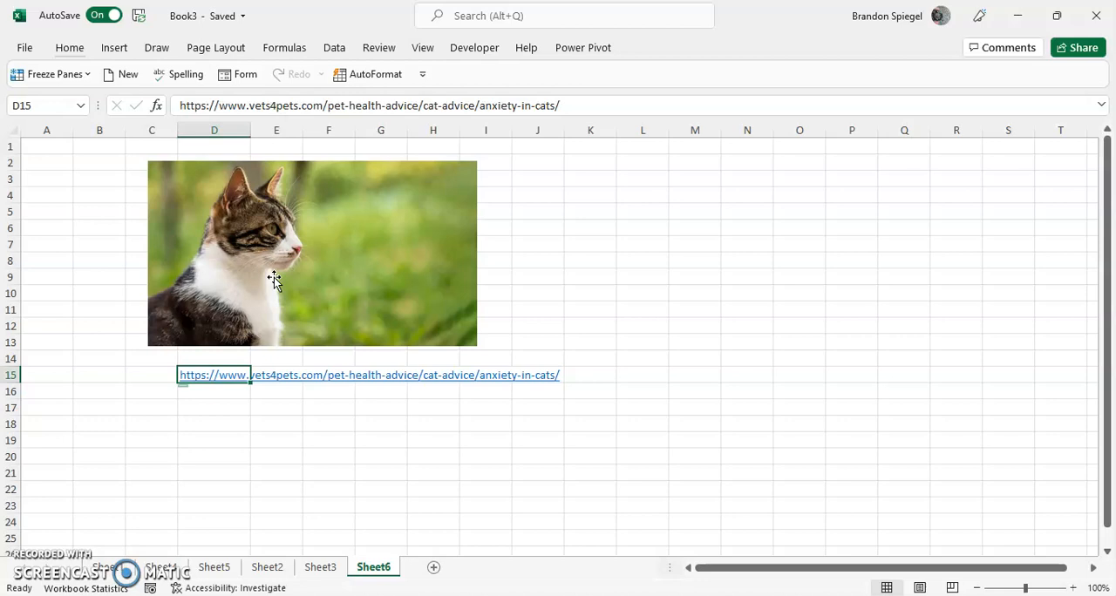
Step: Link the cat picture to the vets4pets anxiety-in-cats URL as an existing web page
{"action": "right_click", "coordinate": [274, 279]}
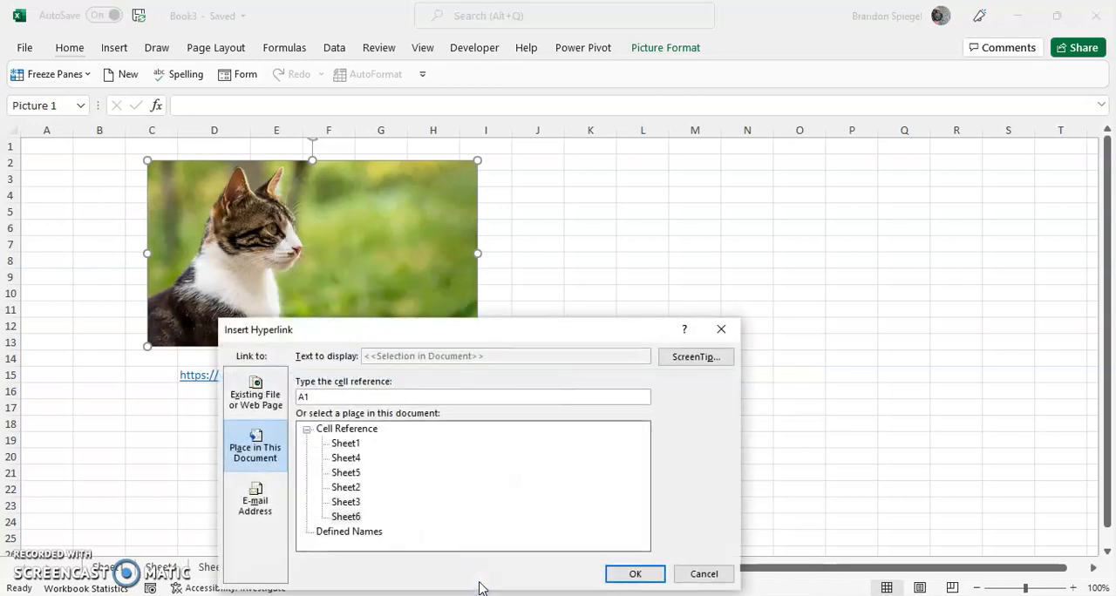
{"action": "left_click", "coordinate": [255, 399]}
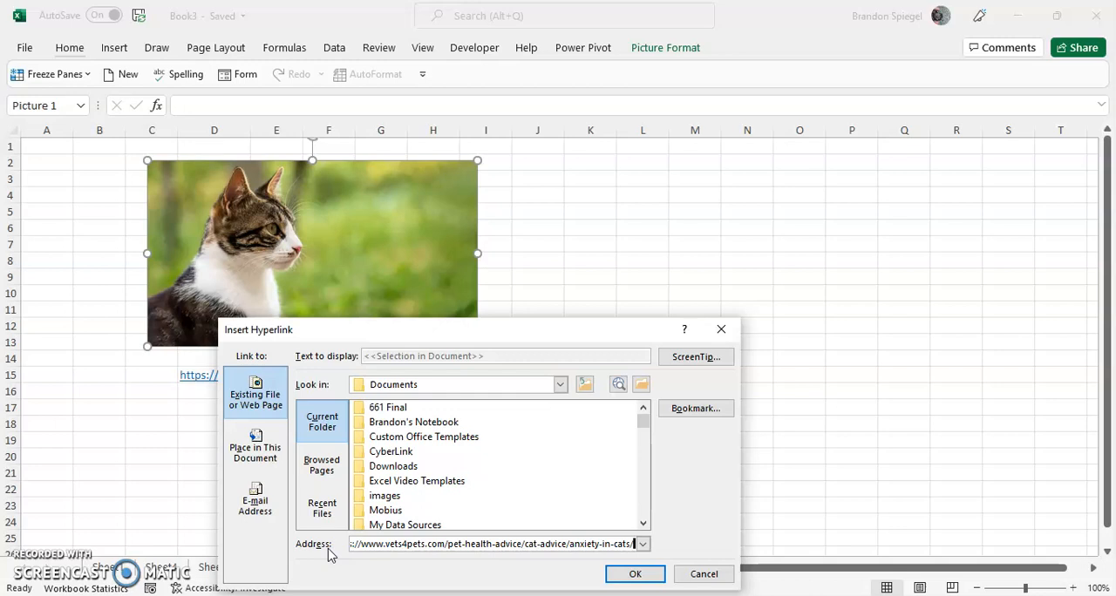
{"action": "left_click", "coordinate": [254, 445]}
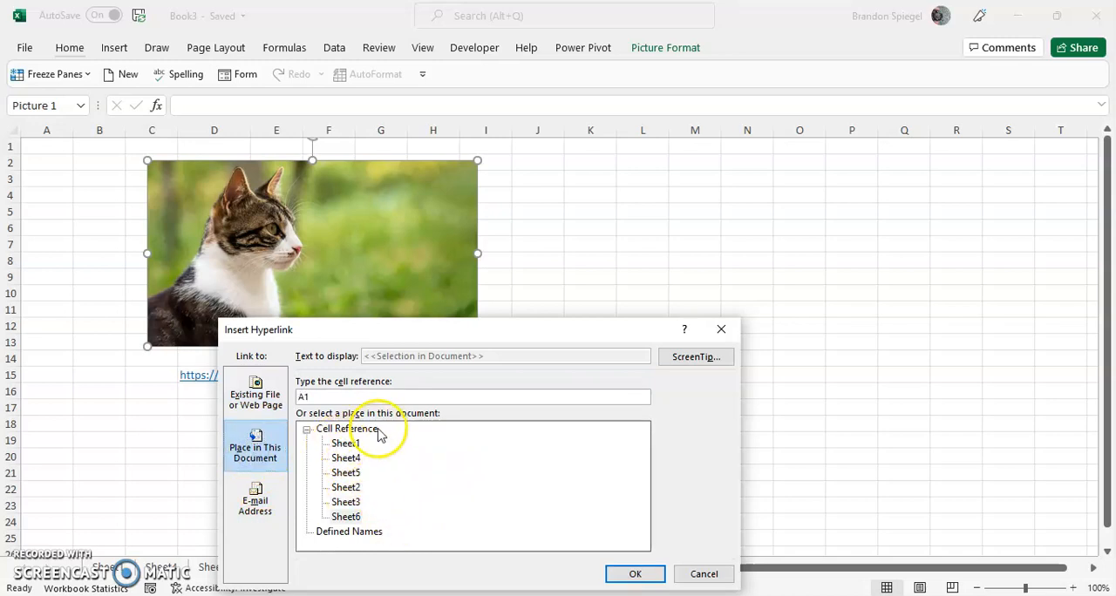
{"action": "key", "text": "Backspace"}
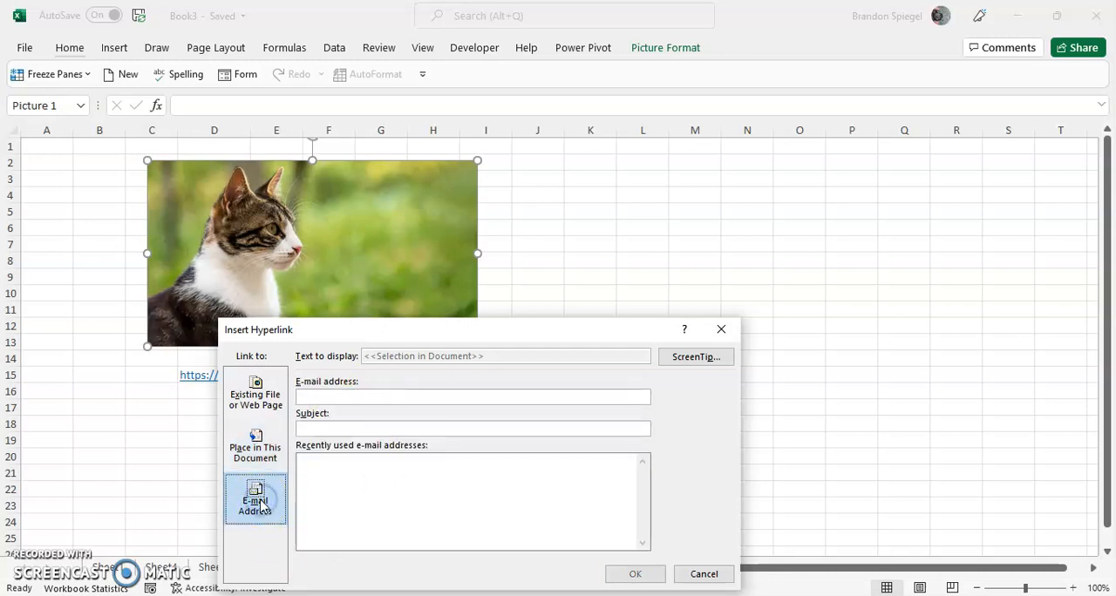
{"action": "left_click", "coordinate": [254, 446]}
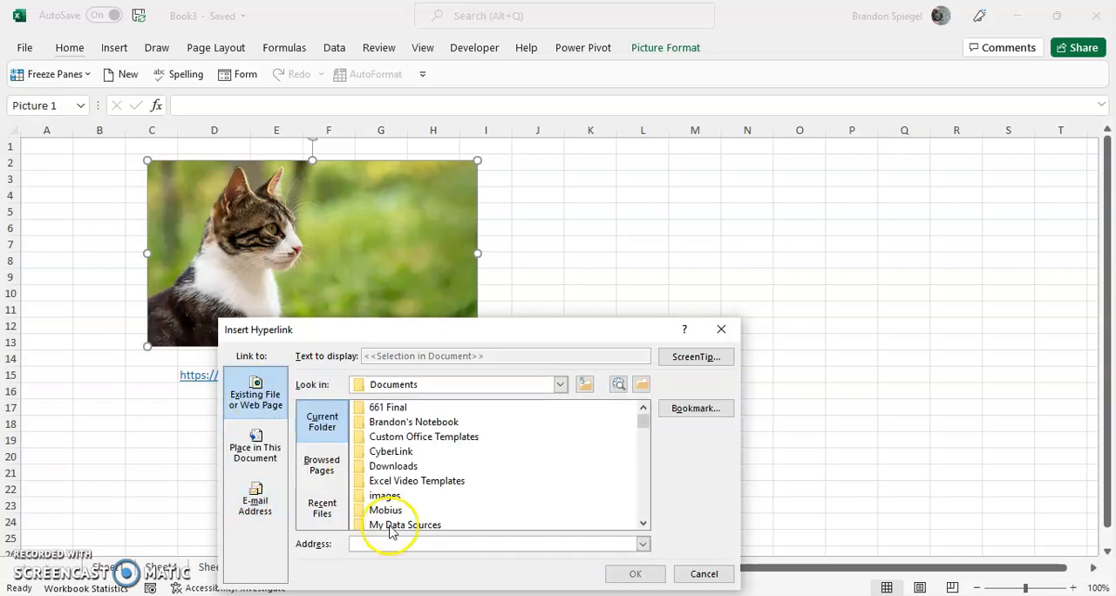
{"action": "left_click", "coordinate": [496, 543]}
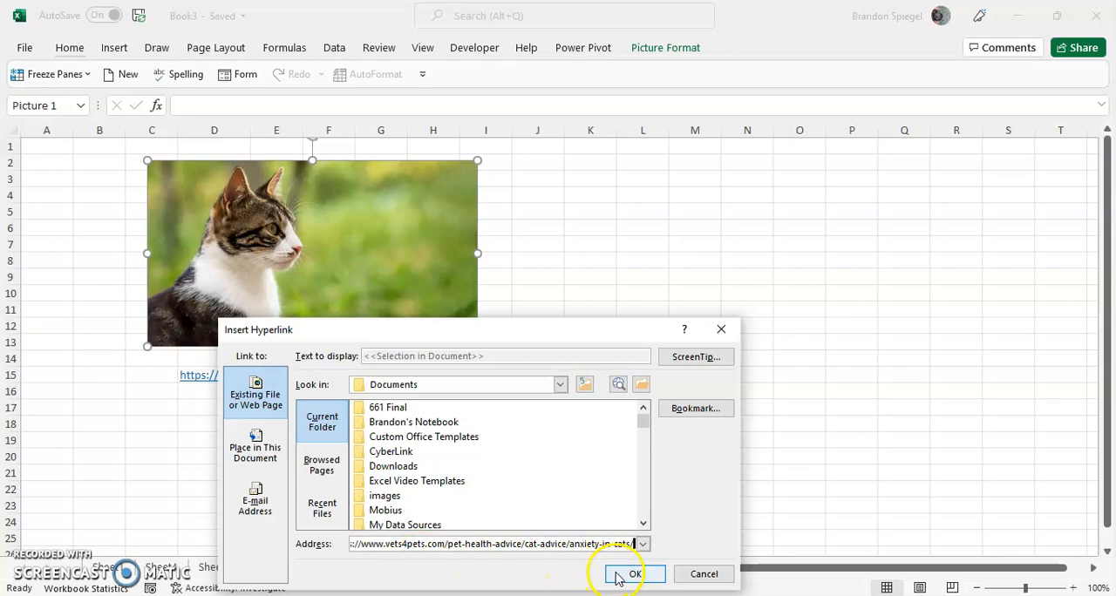
{"action": "left_click", "coordinate": [633, 573]}
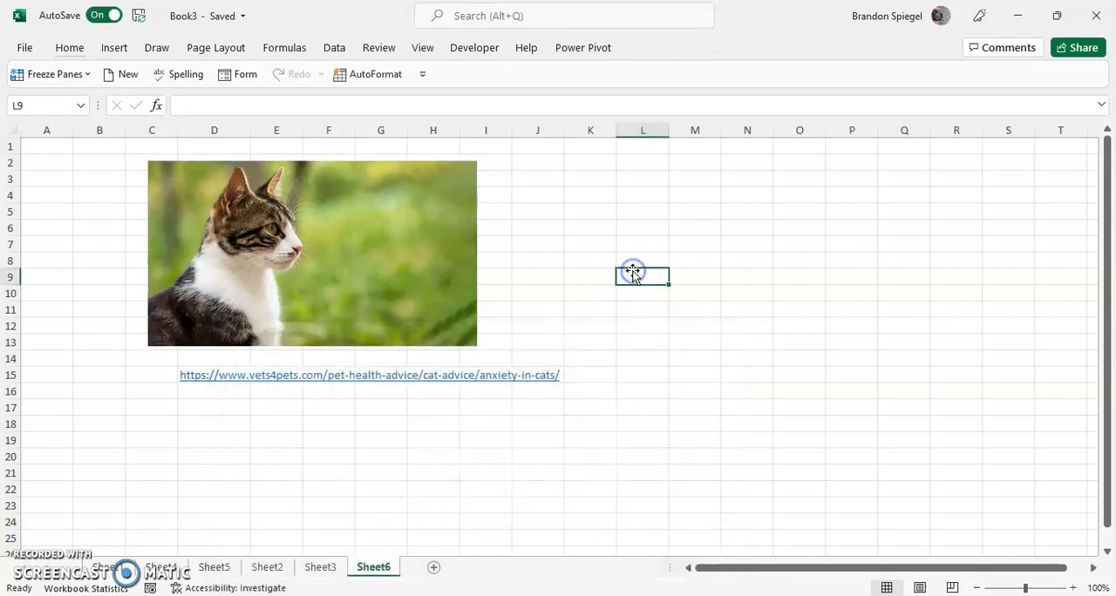
{"action": "mouse_move", "coordinate": [394, 250]}
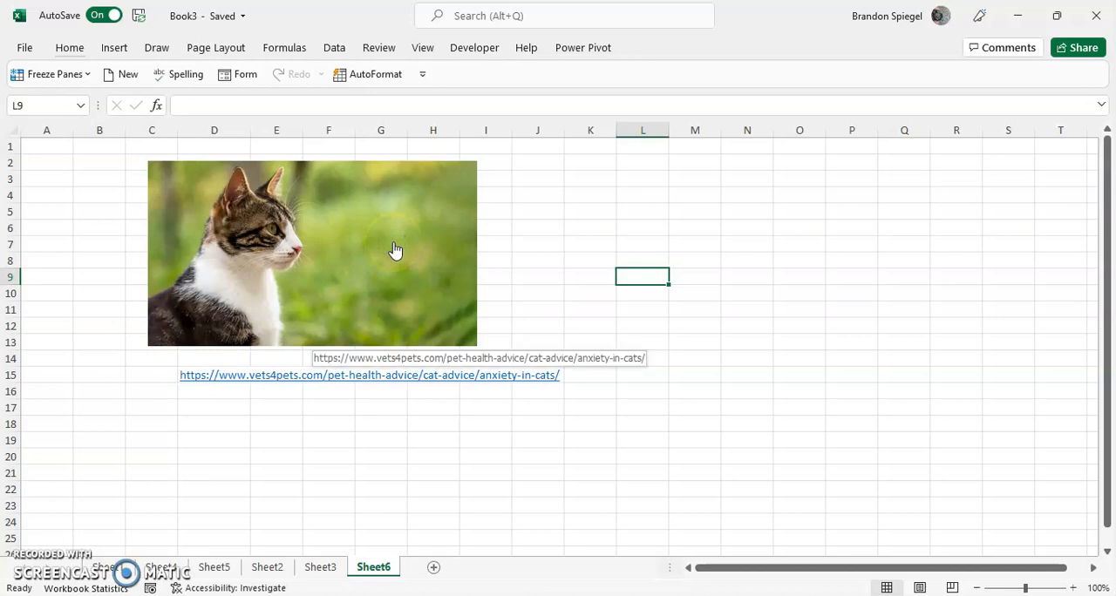
Step: Follow the cat picture's link to open the vets4pets anxiety page in Edge
{"action": "left_click", "coordinate": [368, 375]}
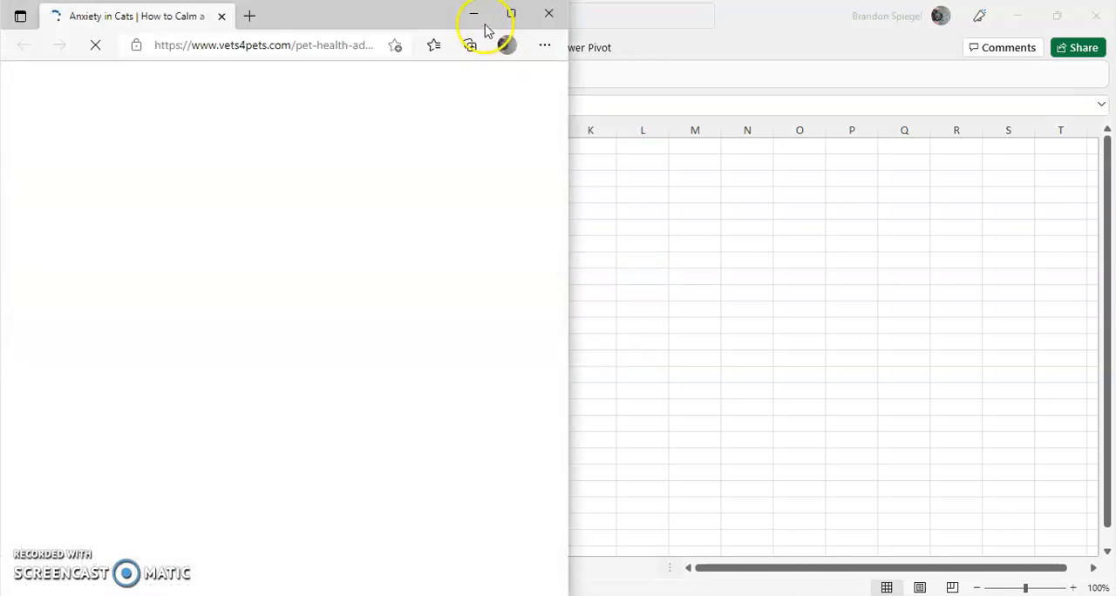
{"action": "mouse_move", "coordinate": [478, 16]}
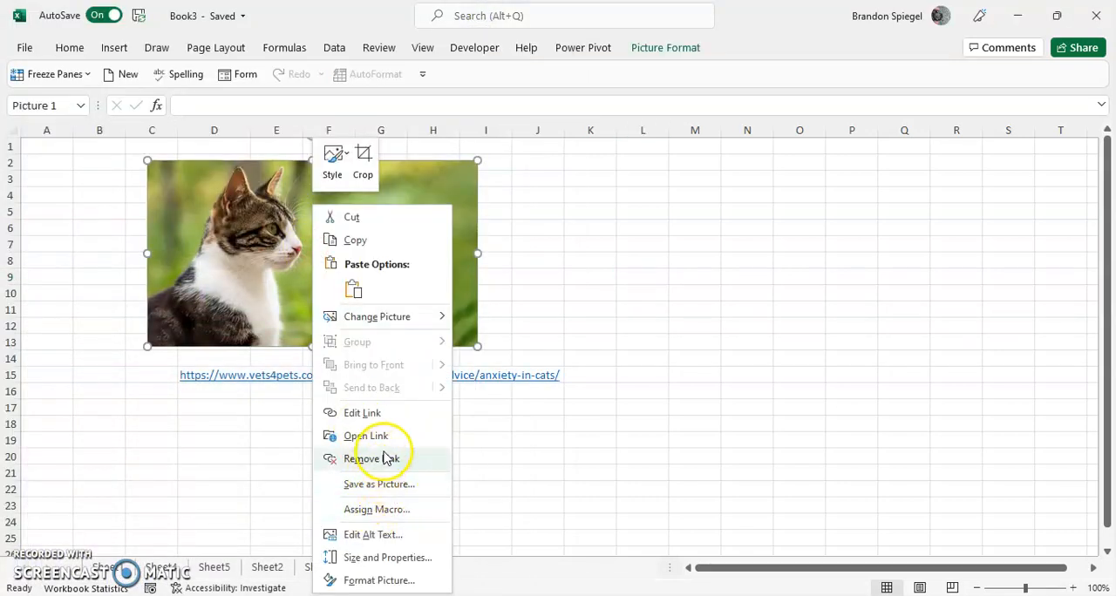
Step: Edit the picture's hyperlink to give it the ScreenTip 'Cat Image Locaiton'
{"action": "left_click", "coordinate": [361, 412]}
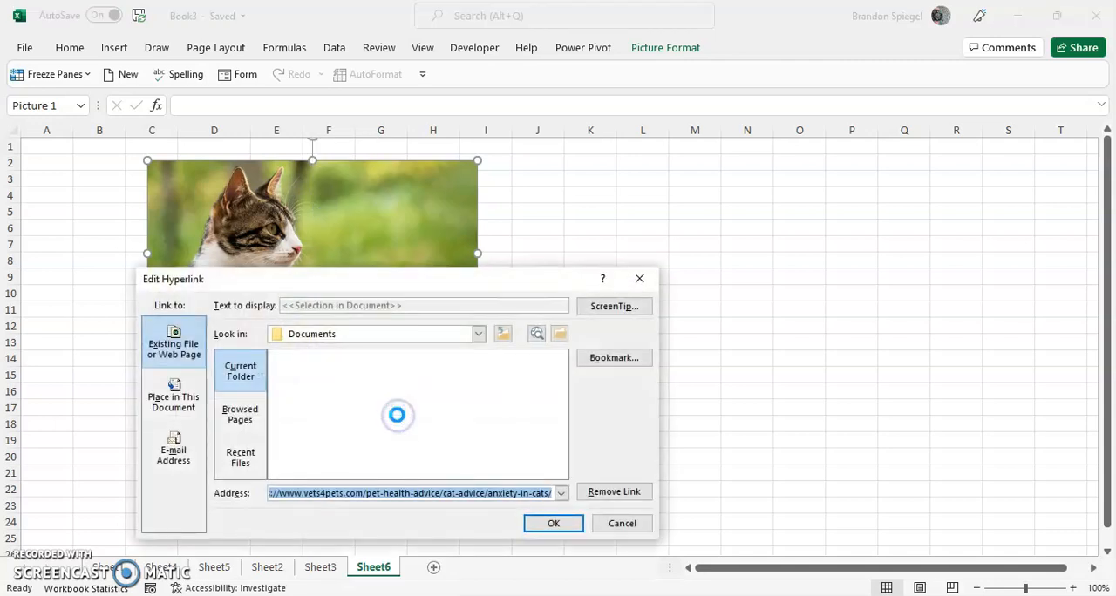
{"action": "left_click", "coordinate": [614, 305]}
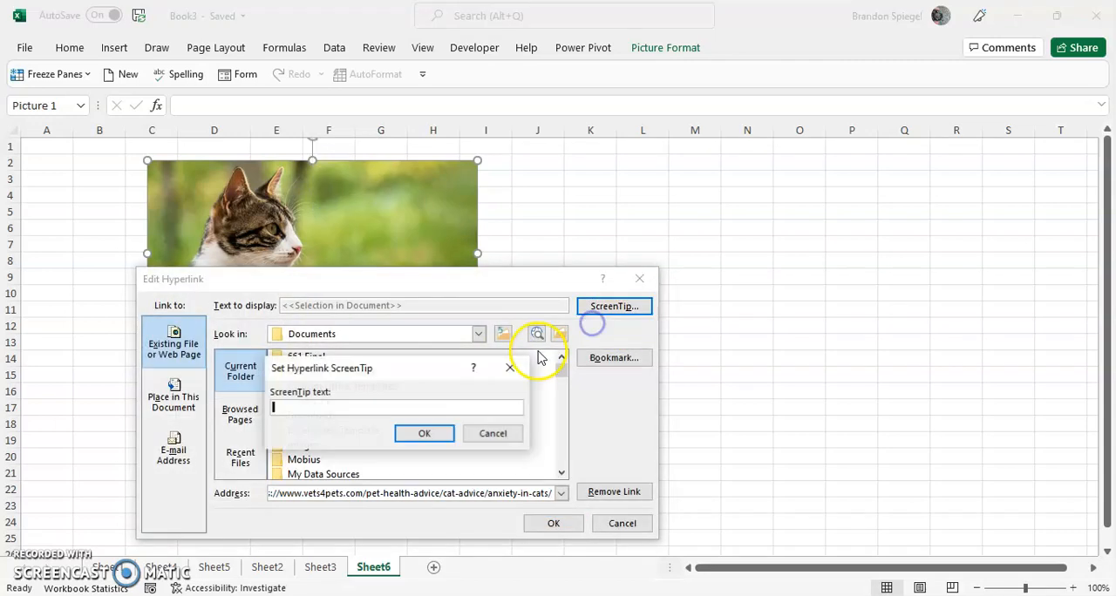
{"action": "type", "text": "Cat Image Locaiton"}
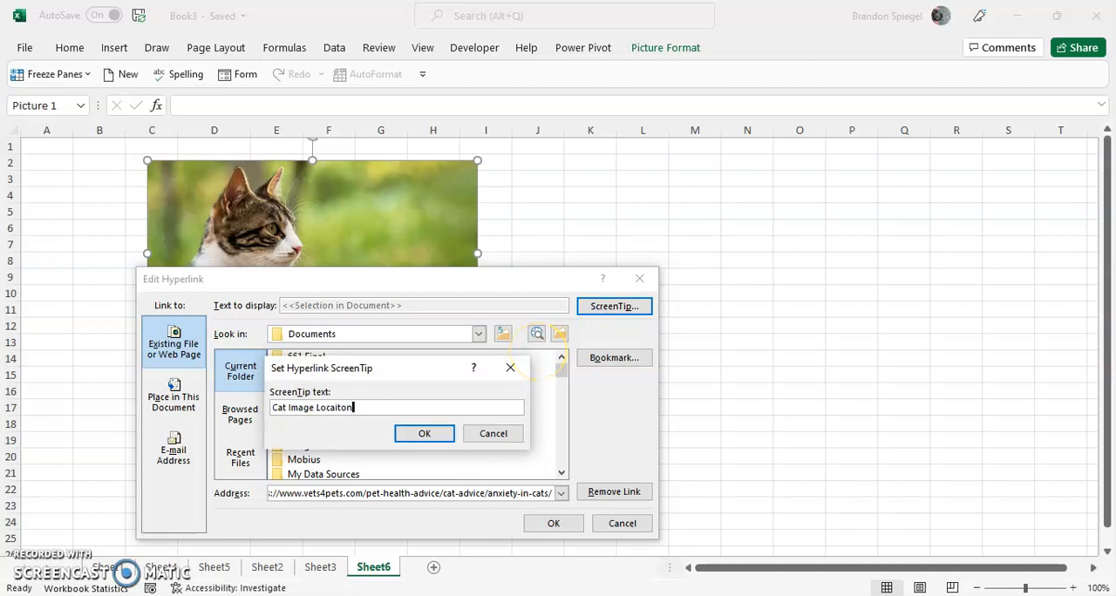
{"action": "left_click", "coordinate": [425, 433]}
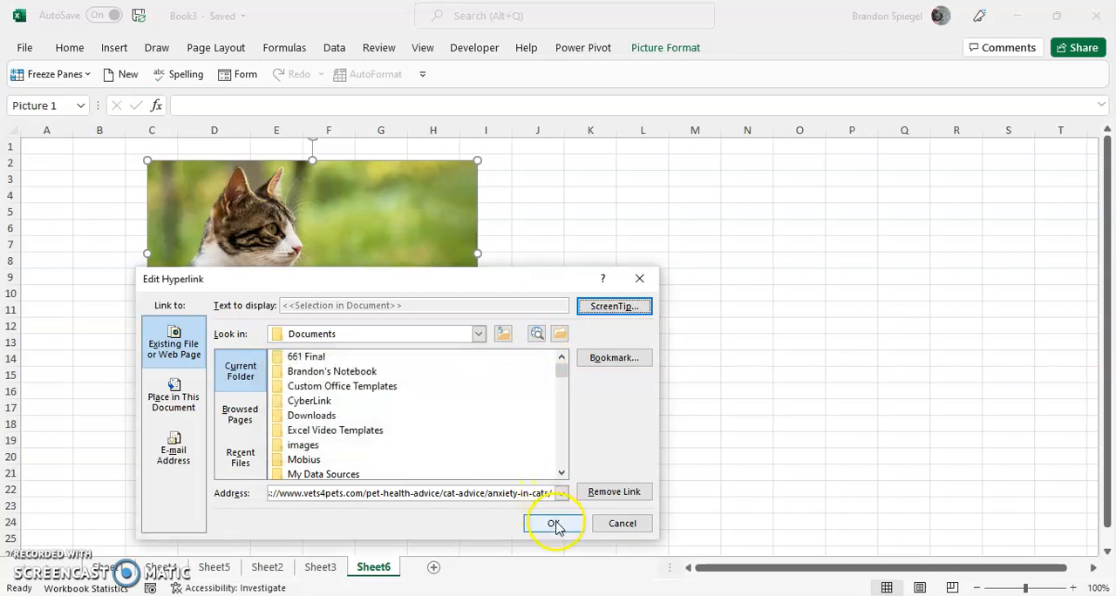
{"action": "left_click", "coordinate": [551, 523]}
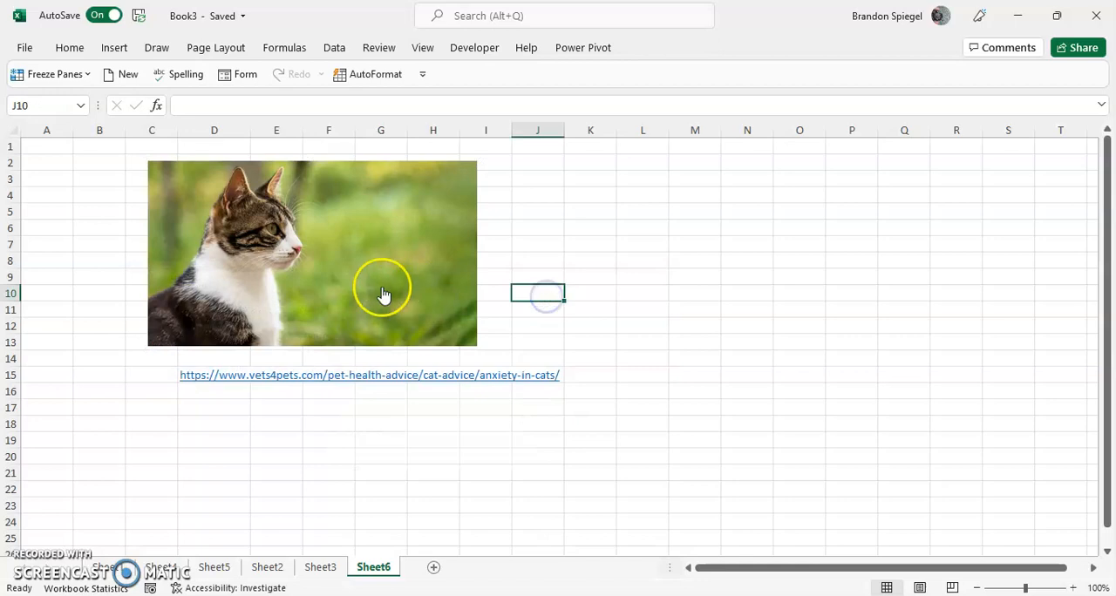
{"action": "left_click", "coordinate": [369, 374]}
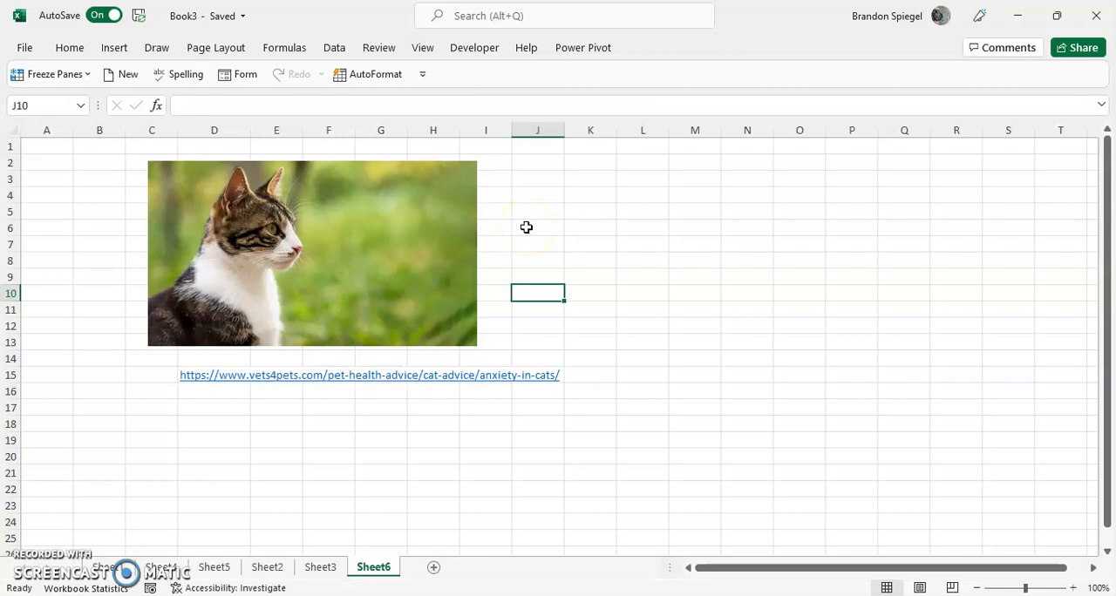
{"action": "mouse_move", "coordinate": [73, 532]}
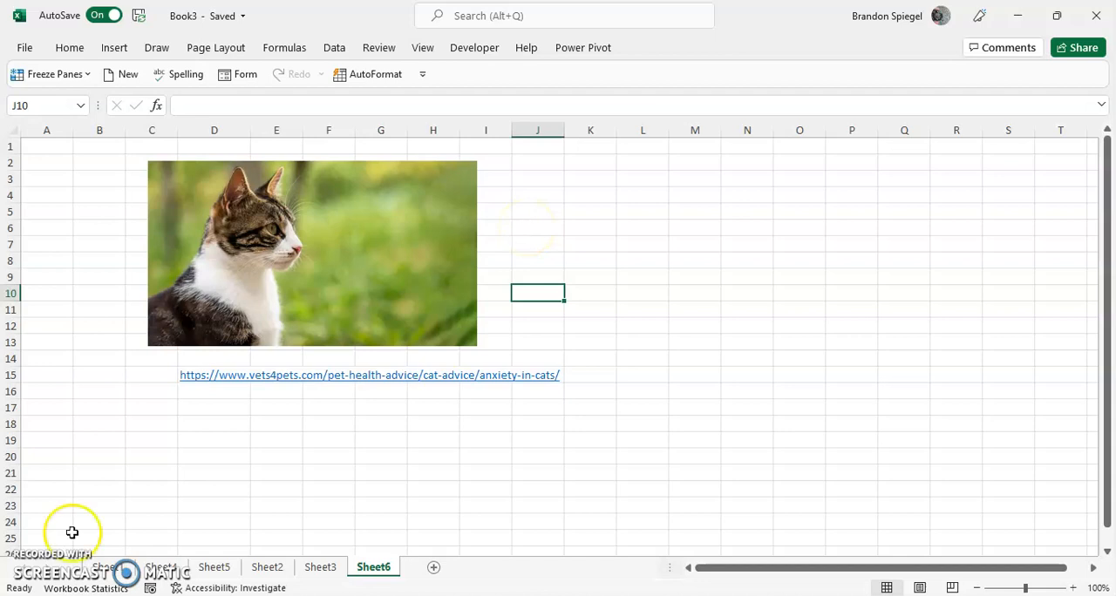
{"action": "mouse_move", "coordinate": [547, 268]}
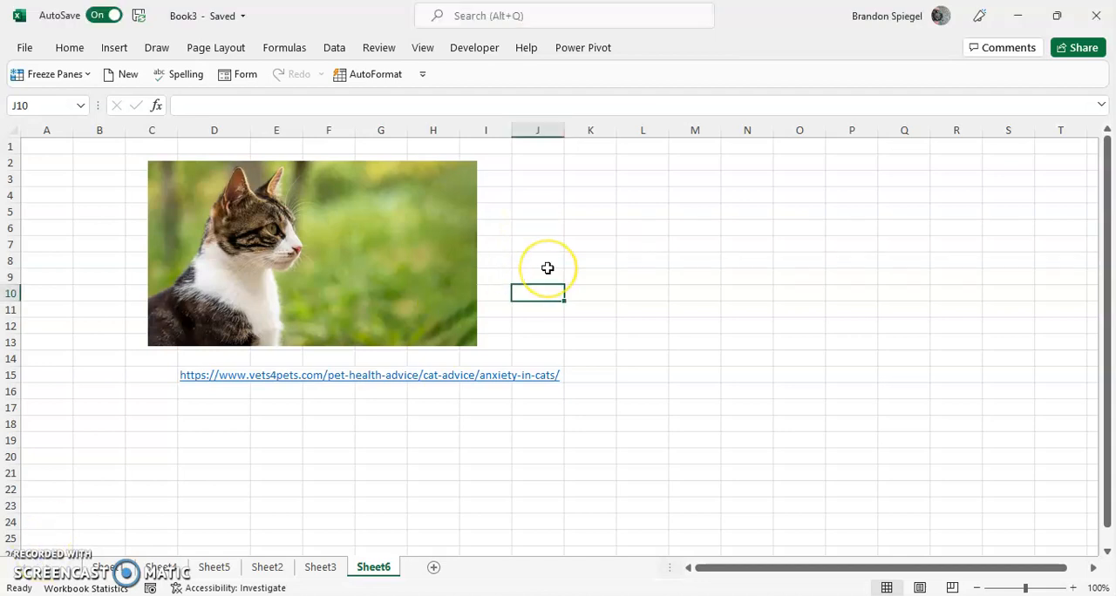
Step: Remove the cat picture's hyperlink, keeping the D15 URL text, then deselect it
{"action": "right_click", "coordinate": [305, 253]}
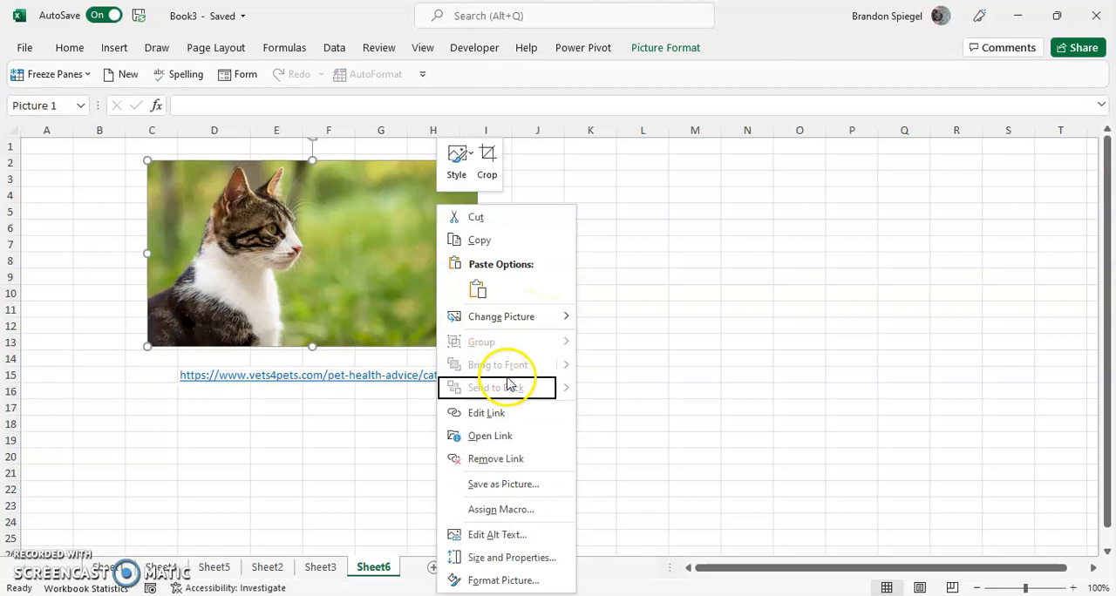
{"action": "mouse_move", "coordinate": [508, 458]}
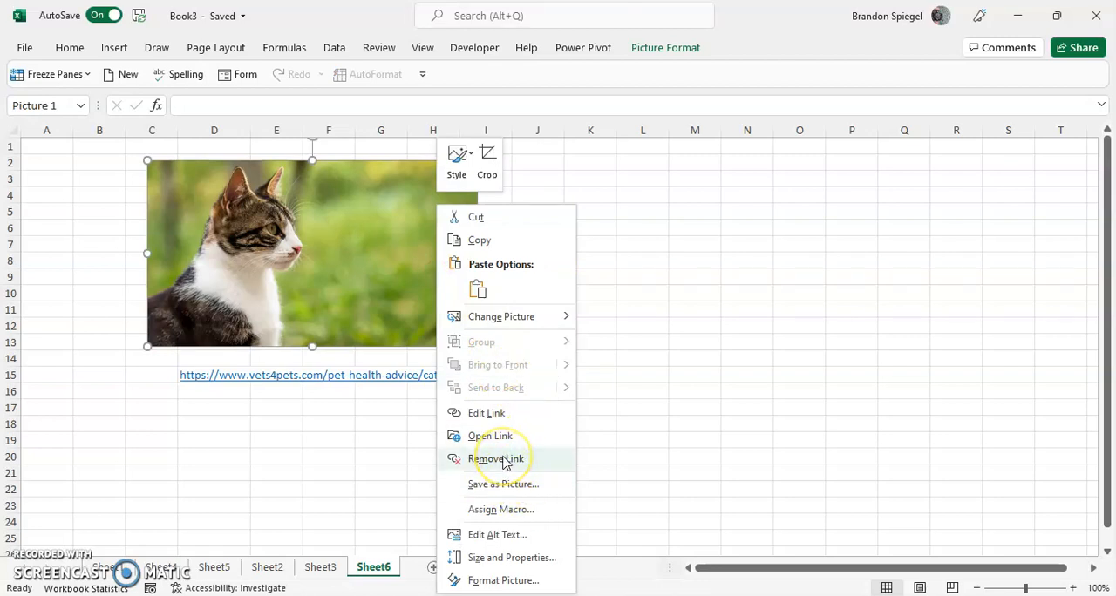
{"action": "left_click", "coordinate": [496, 458]}
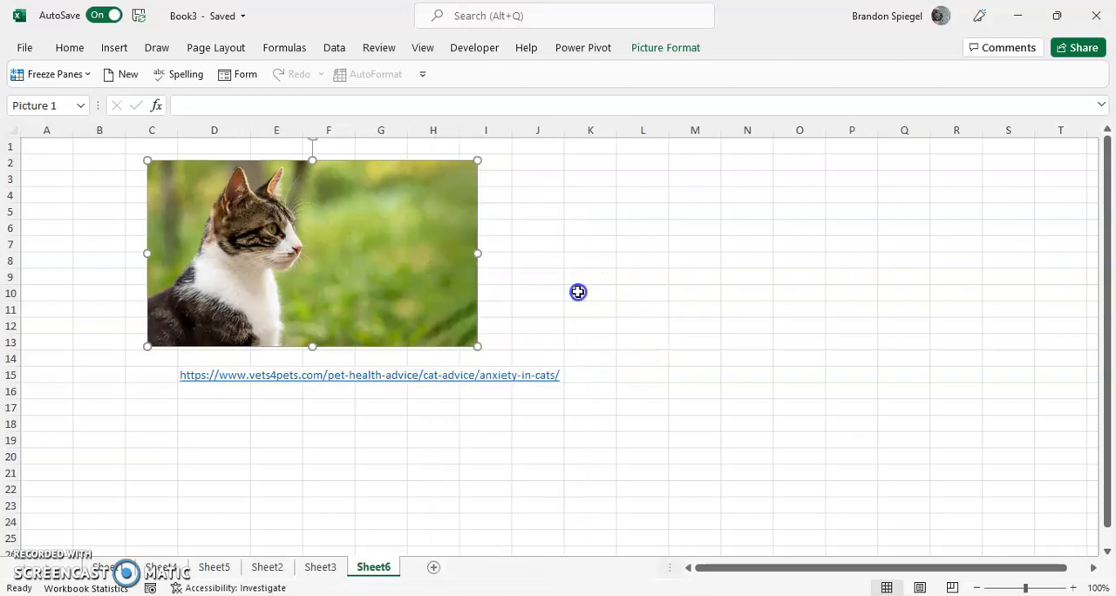
{"action": "left_click", "coordinate": [590, 292]}
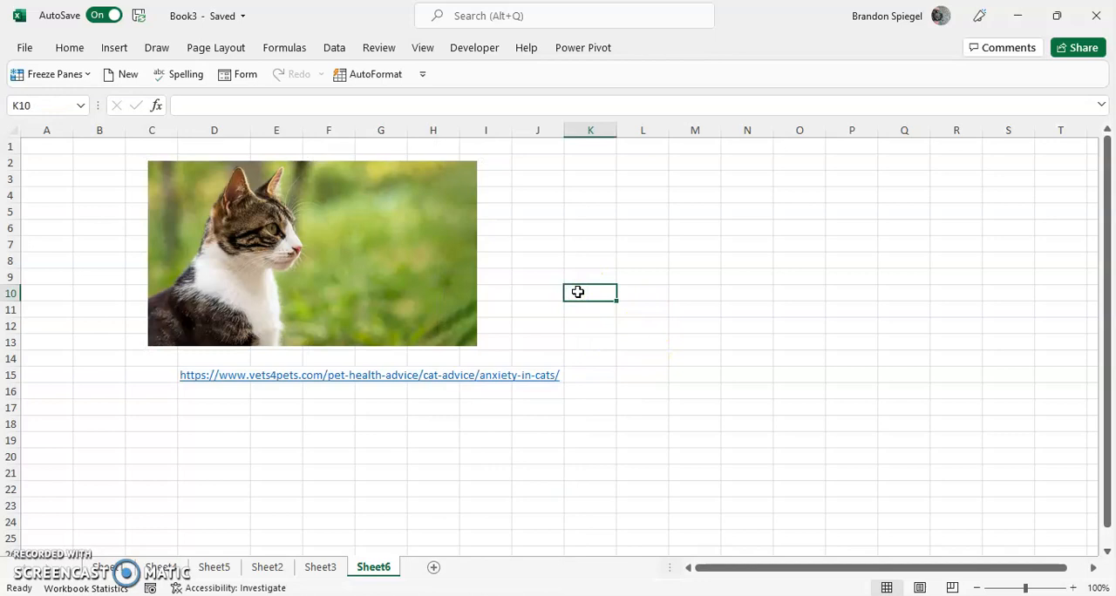